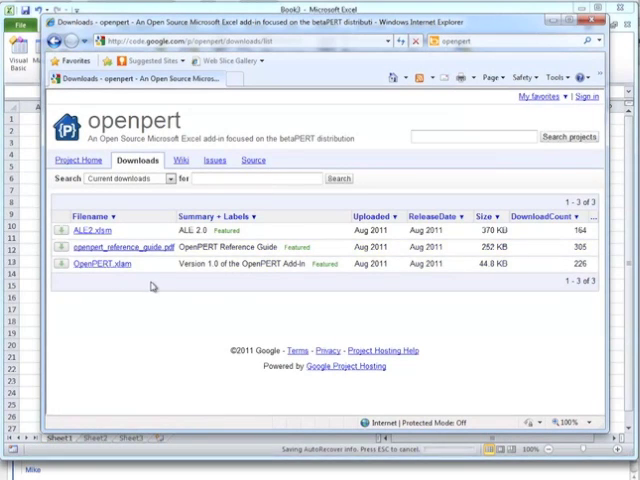
mouse_move(93, 265)
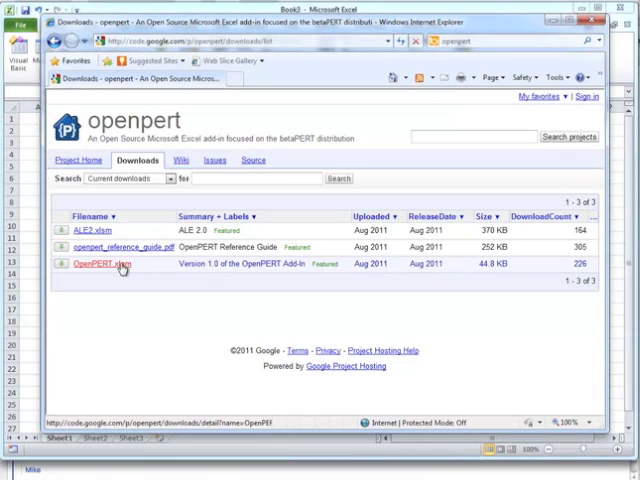
Open the OpenPERT.xlam version 1.0 download page and start the file download.
click(95, 264)
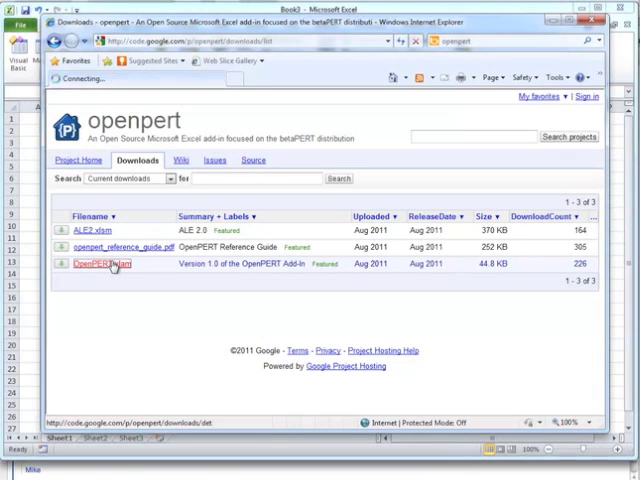
click(95, 264)
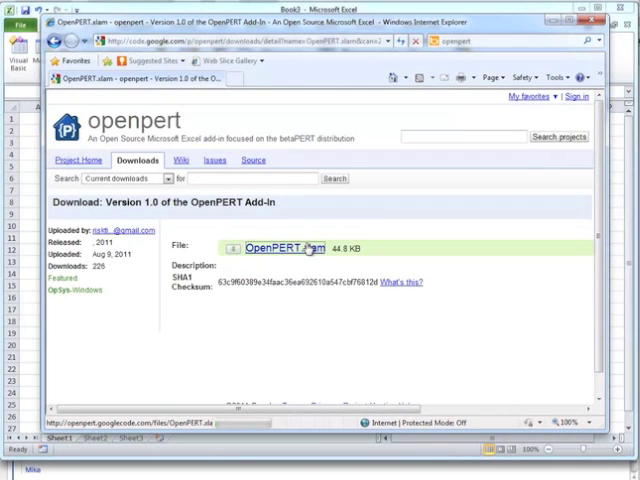
click(282, 248)
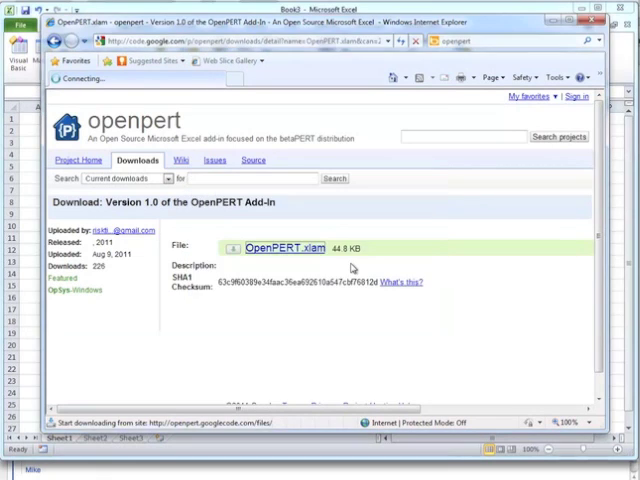
Confirm the prompt to download OpenPERT.xlam from openpert.googlecode.com.
click(285, 248)
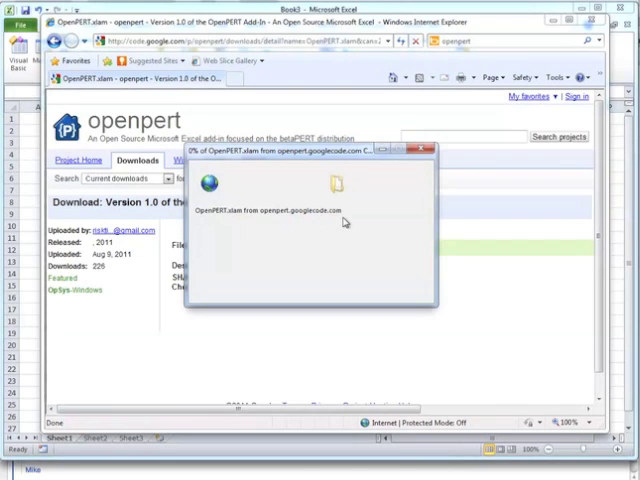
mouse_move(350, 221)
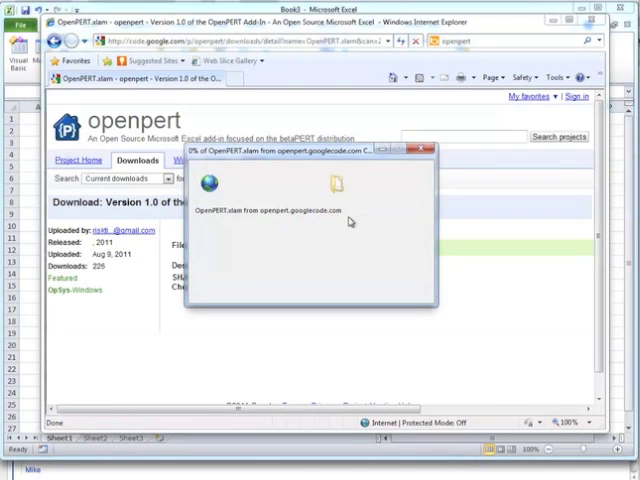
mouse_move(349, 216)
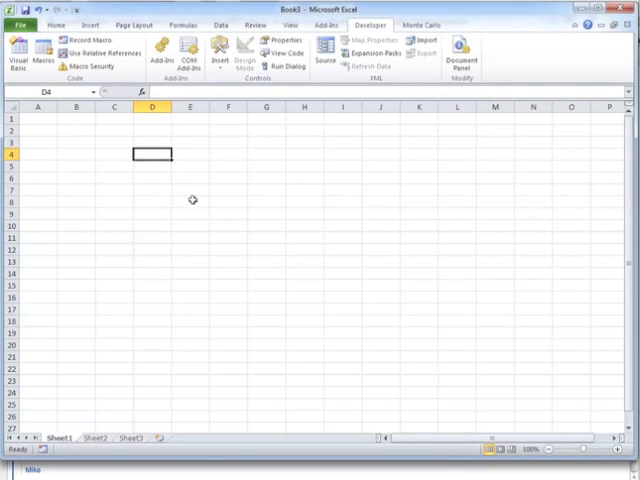
mouse_move(382, 82)
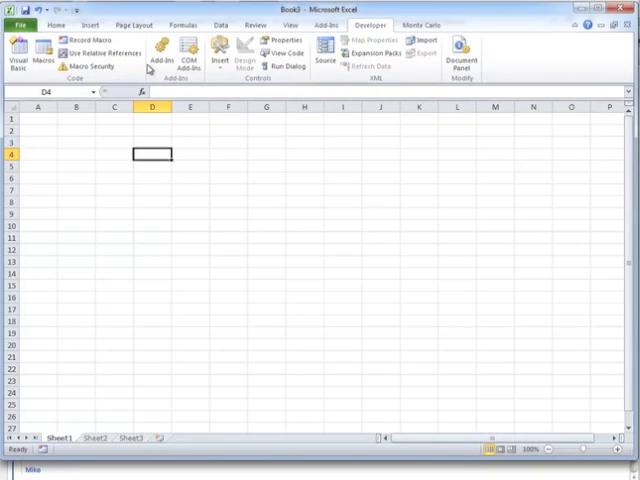
mouse_move(165, 50)
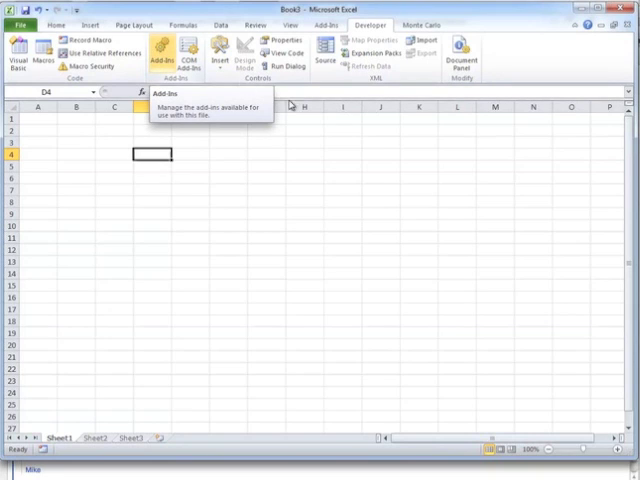
mouse_move(499, 48)
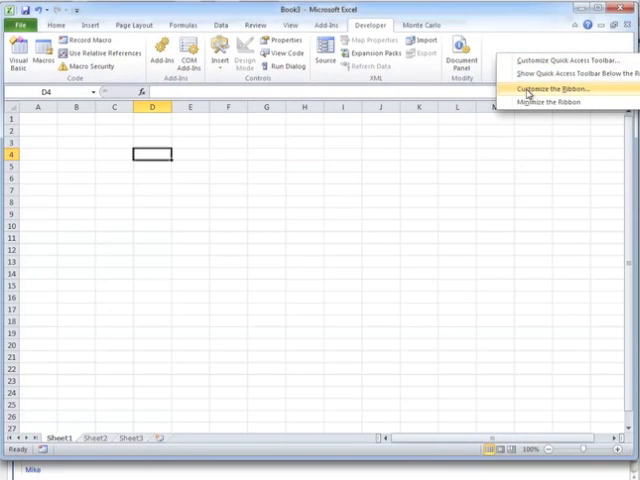
click(544, 90)
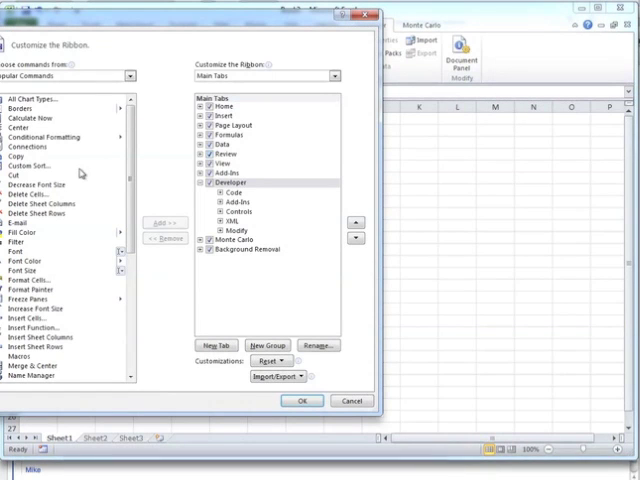
click(203, 182)
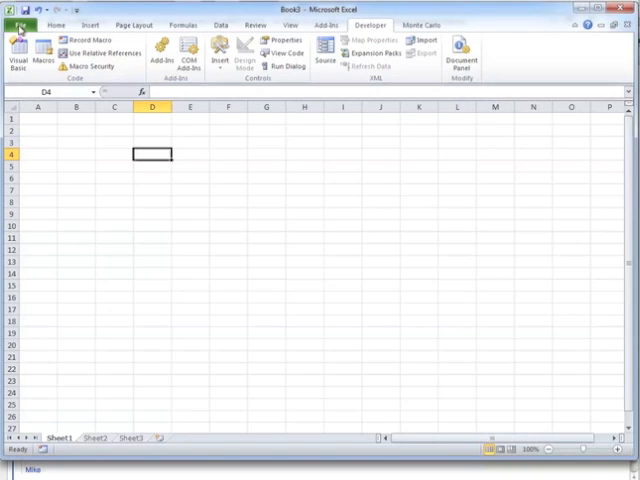
Open the Excel Add-Ins manager through File > Options > Add-Ins with Manage: Excel Add-ins.
click(20, 25)
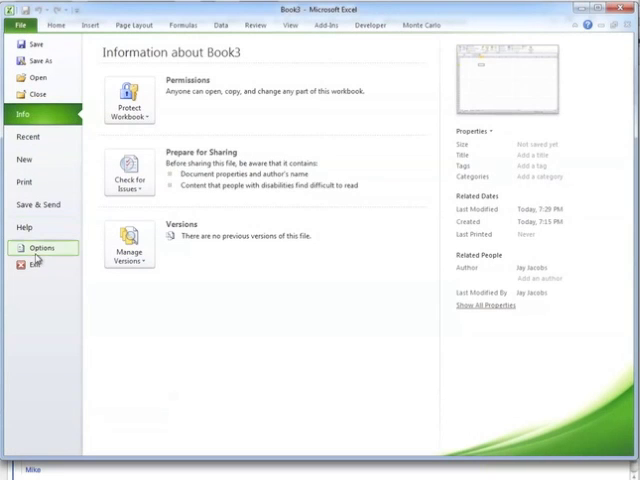
click(41, 247)
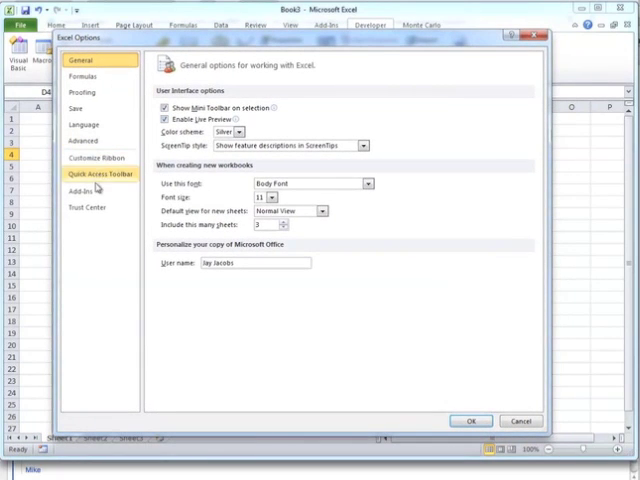
click(80, 188)
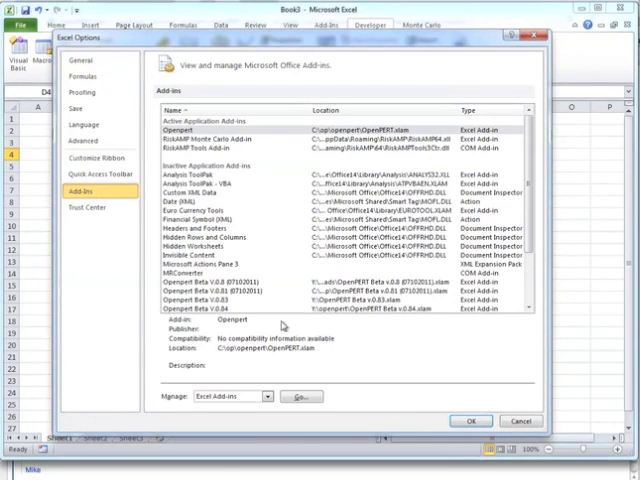
click(504, 416)
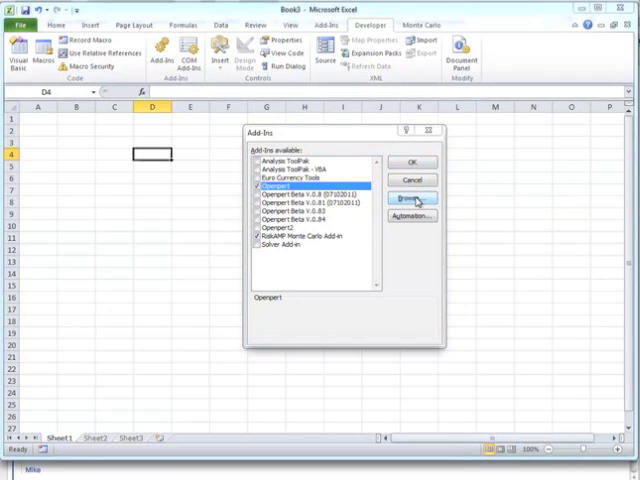
Browse the Desktop for the add-in, then confirm with Openpert and RiskAMP checked.
click(411, 199)
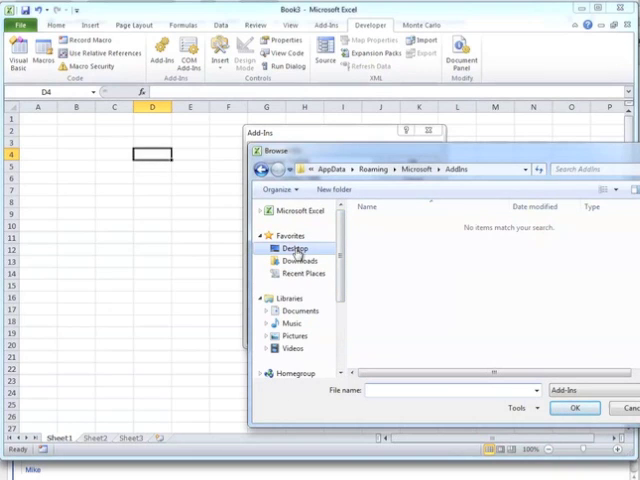
click(293, 248)
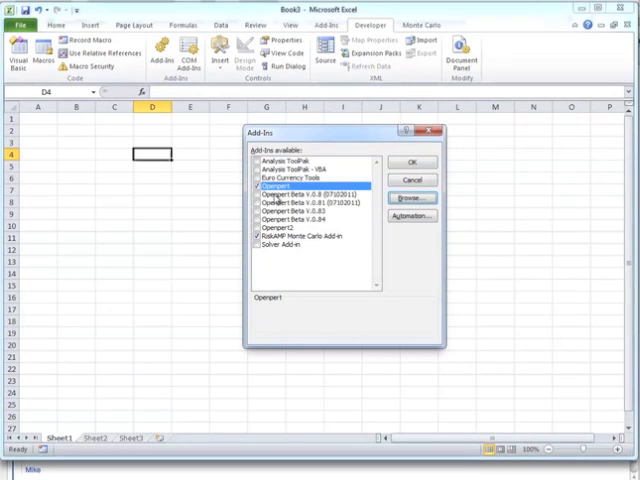
mouse_move(412, 163)
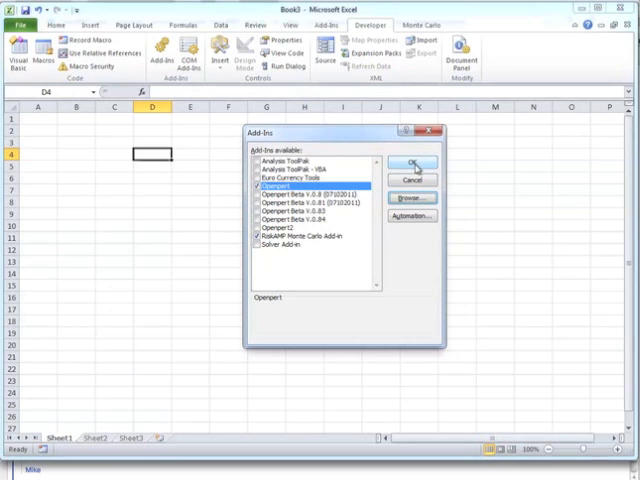
click(408, 164)
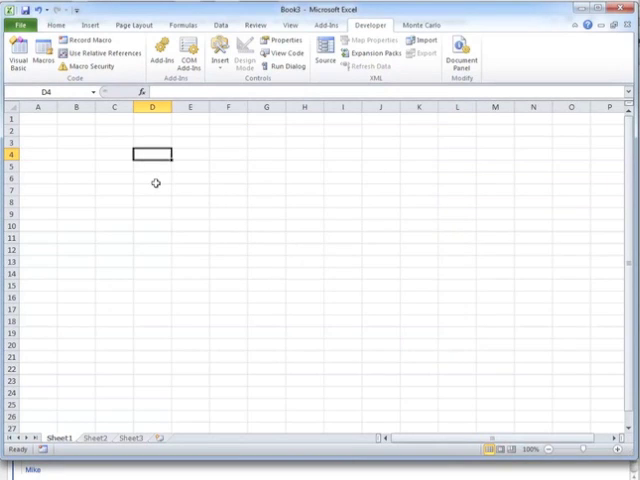
mouse_move(235, 167)
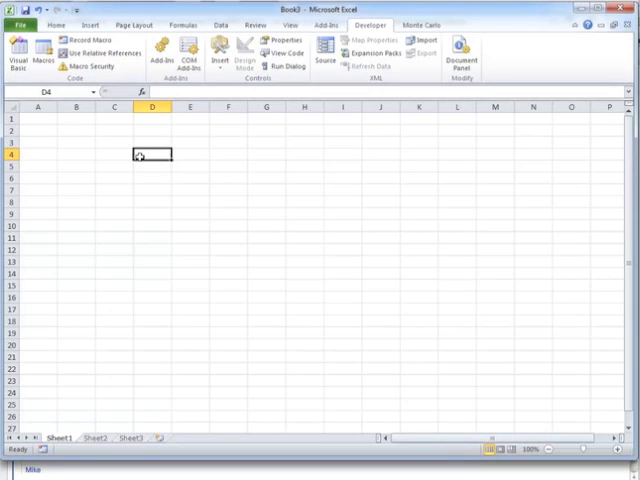
Type =opert(1,2,5) into cell C3 without entering it.
click(114, 140)
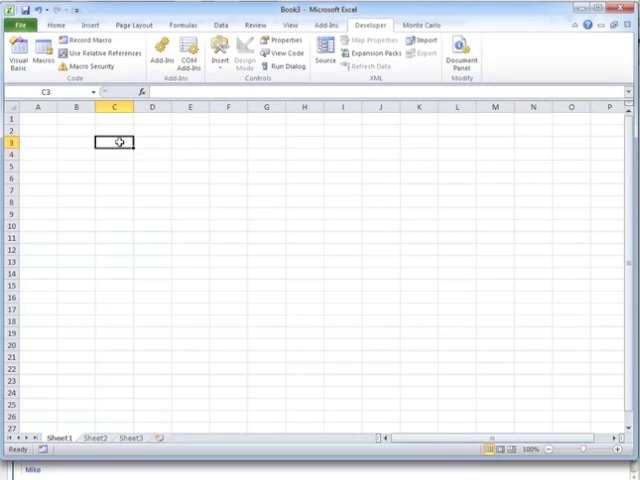
text(=op)
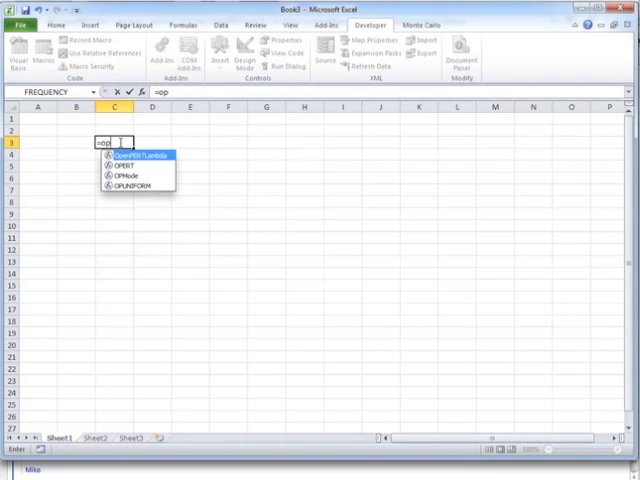
text(ert)
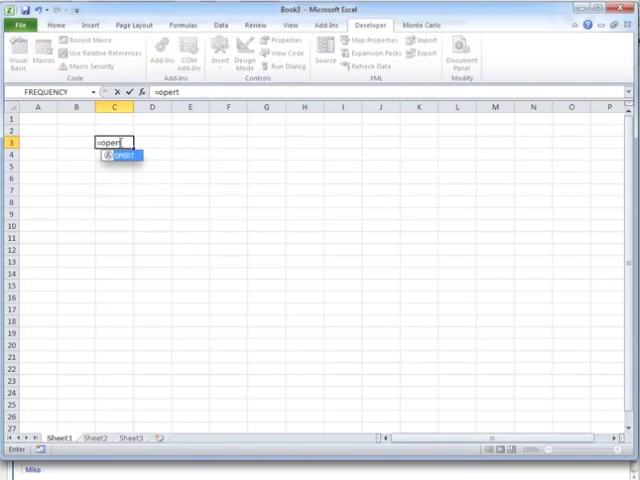
text(()
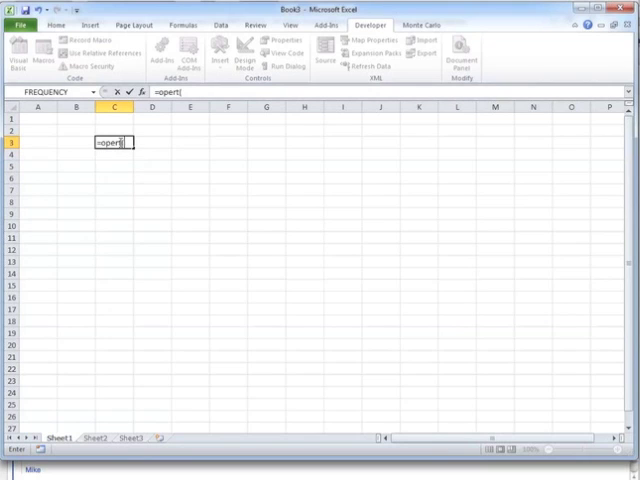
text(1,2,5])
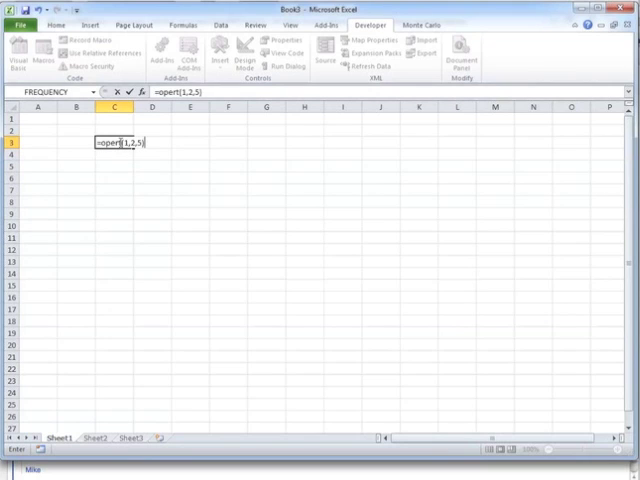